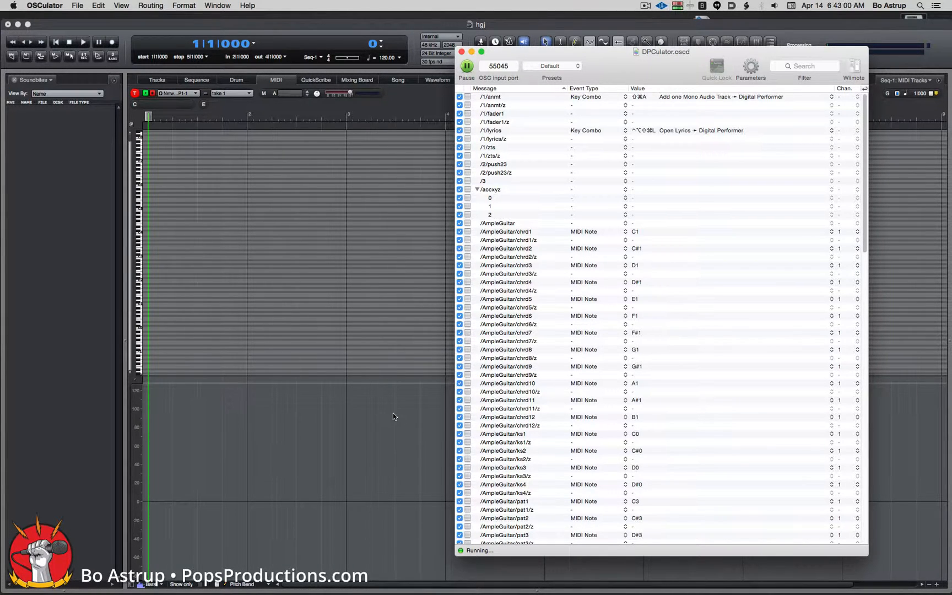
mouse_move(549, 251)
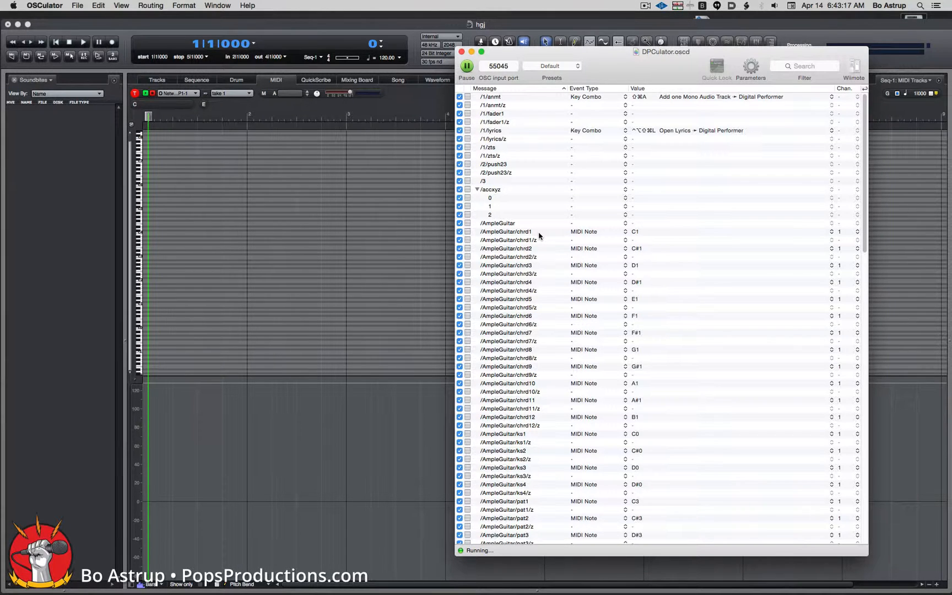
mouse_move(514, 229)
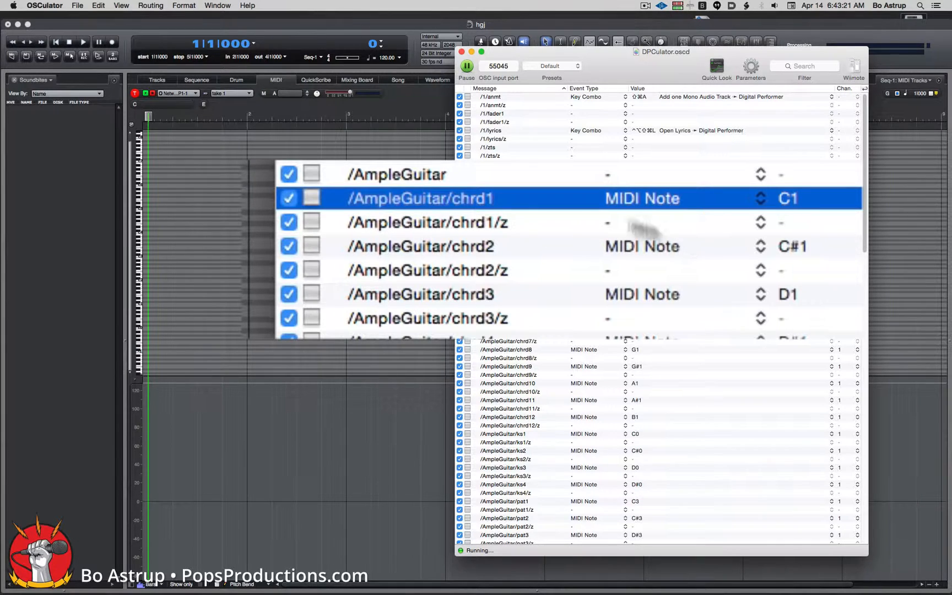
mouse_move(477, 222)
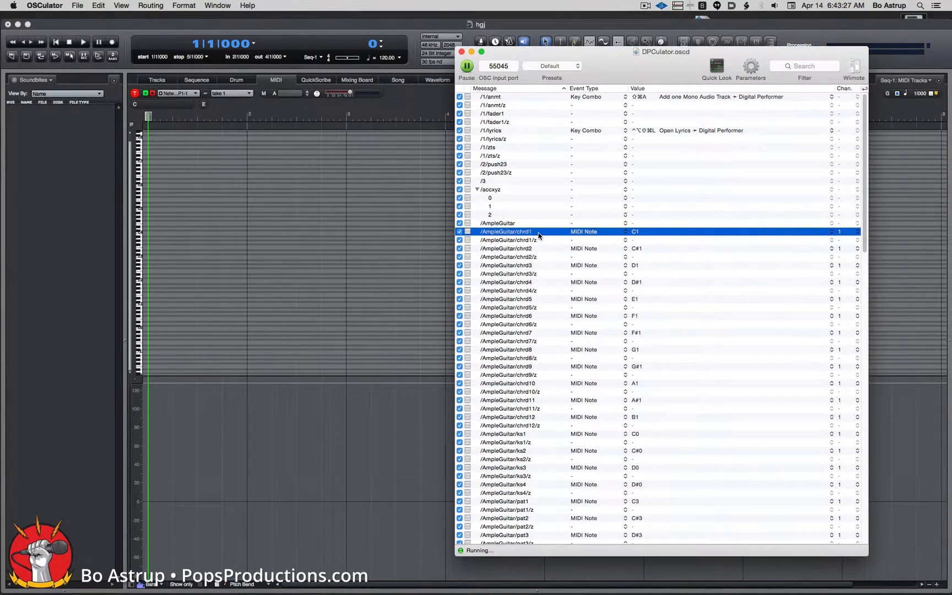
Step: Duplicate chrd1 into a second MIDI Note output and set its note to C2
left_click(98, 6)
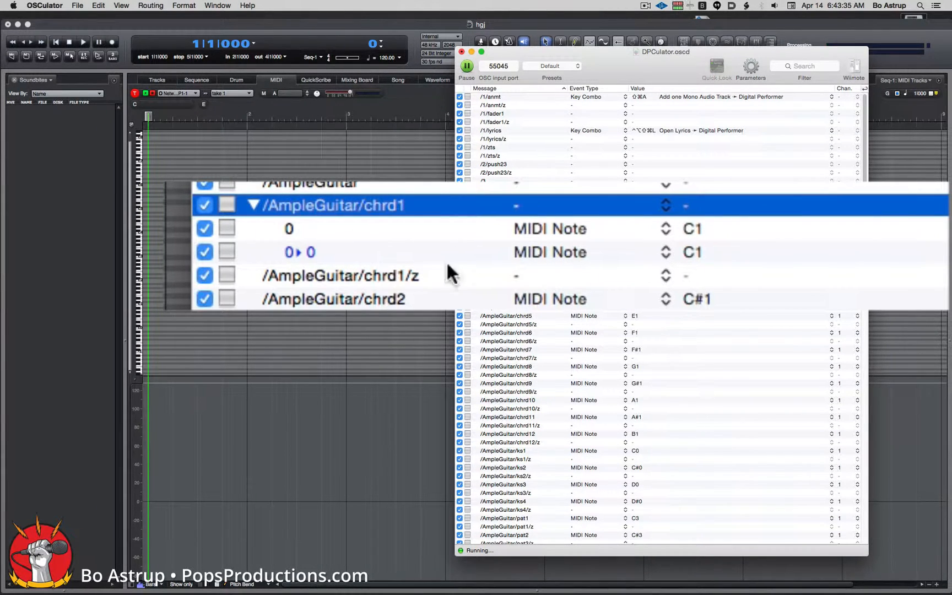
mouse_move(653, 243)
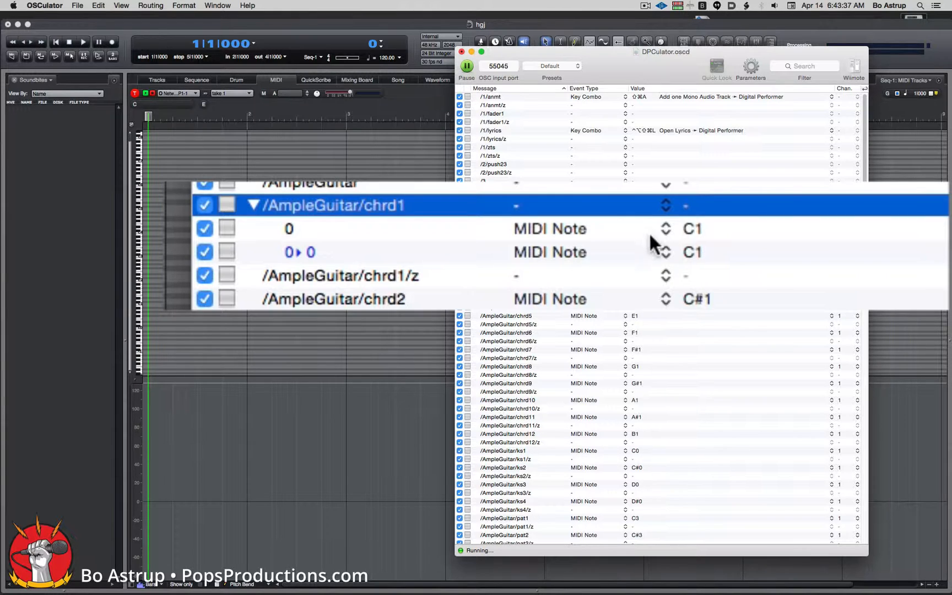
left_click(666, 252)
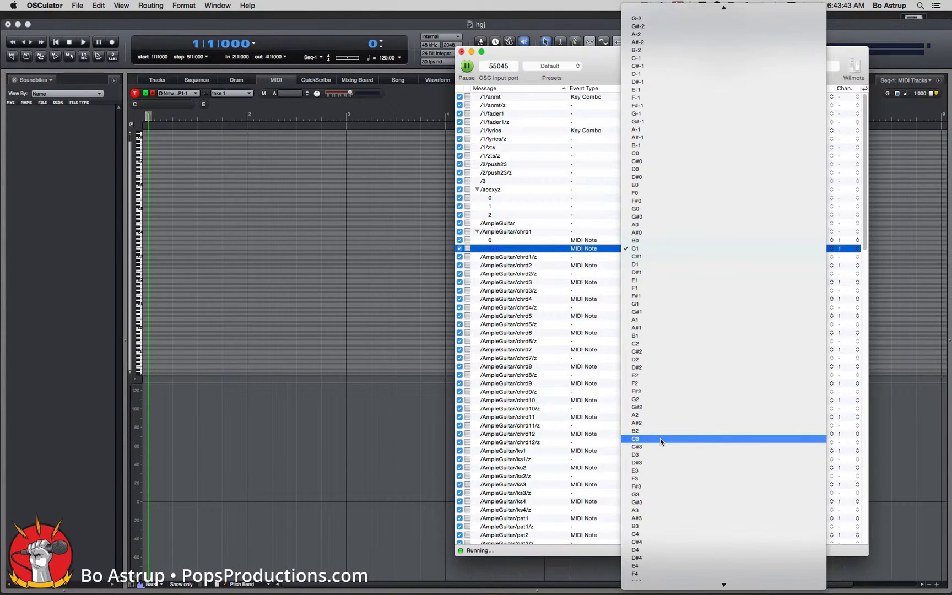
left_click(635, 248)
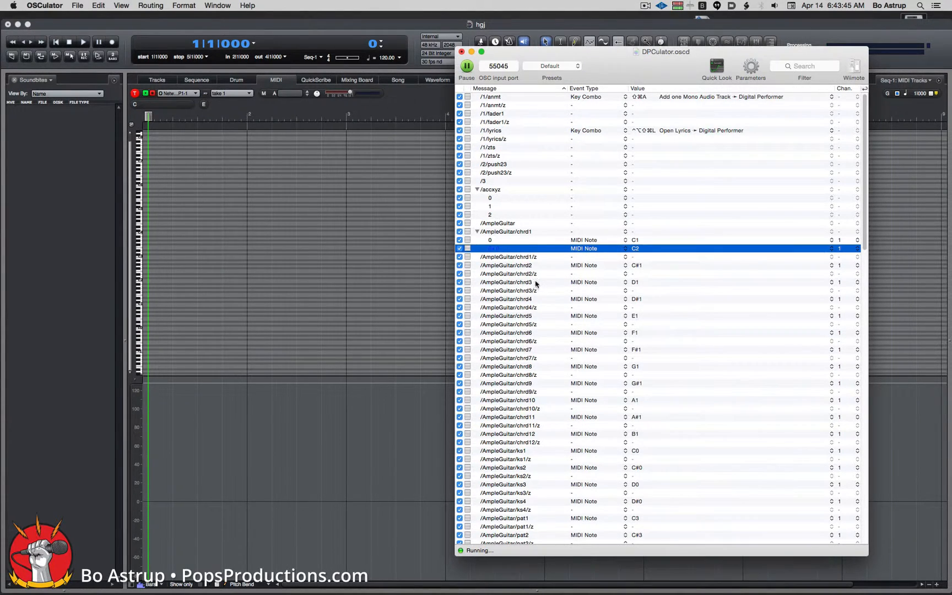
Step: Duplicate chrd1 again into a third MIDI Note output set to C3
left_click(98, 5)
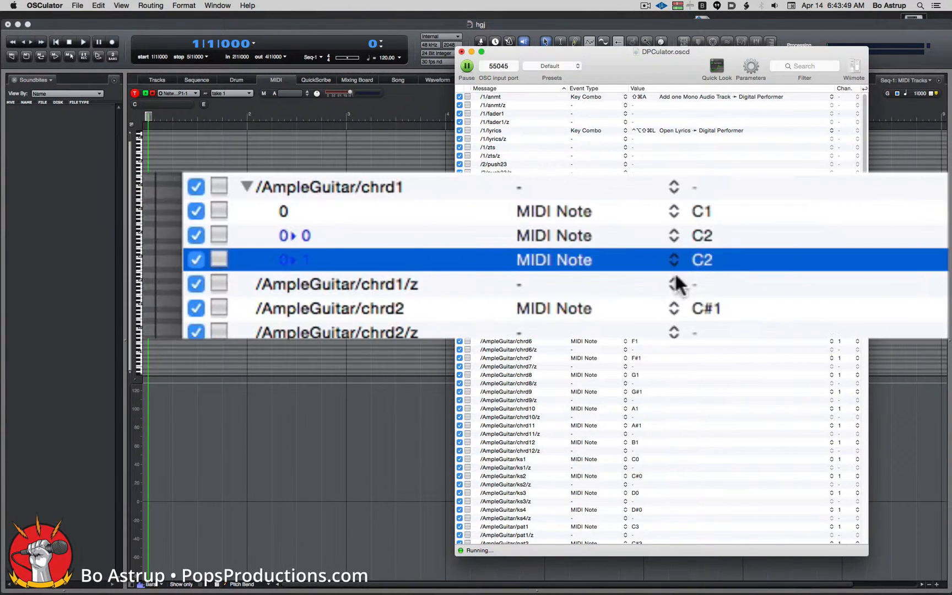
left_click(700, 259)
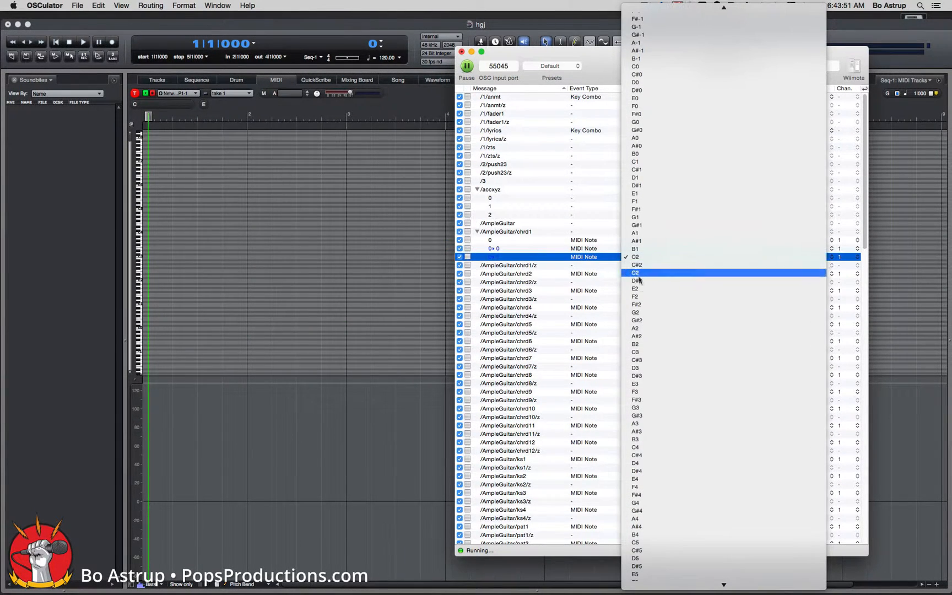
left_click(636, 257)
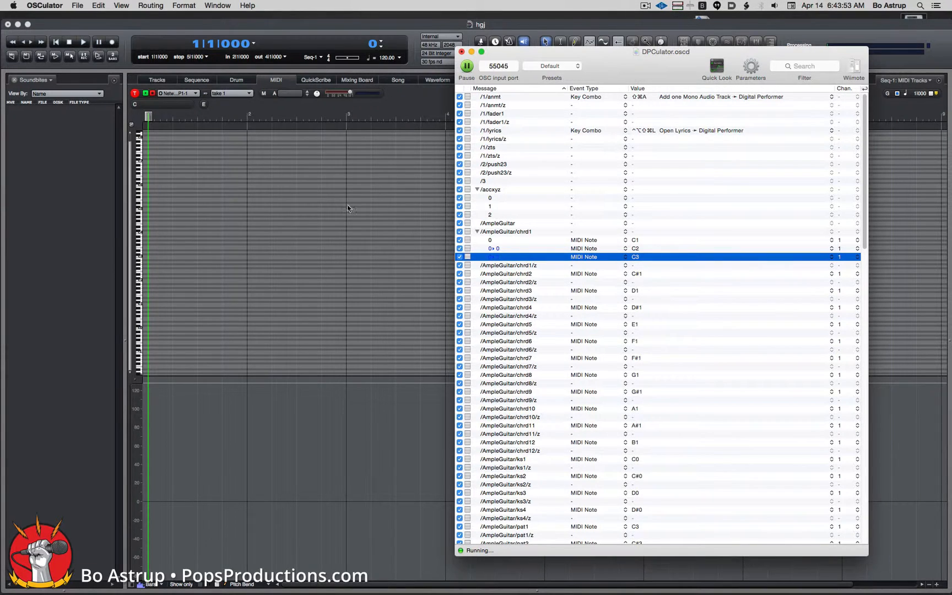
Step: Add a fourth MIDI Note output set to C4, then duplicate once more for the MIDI CC 21 output
left_click(98, 6)
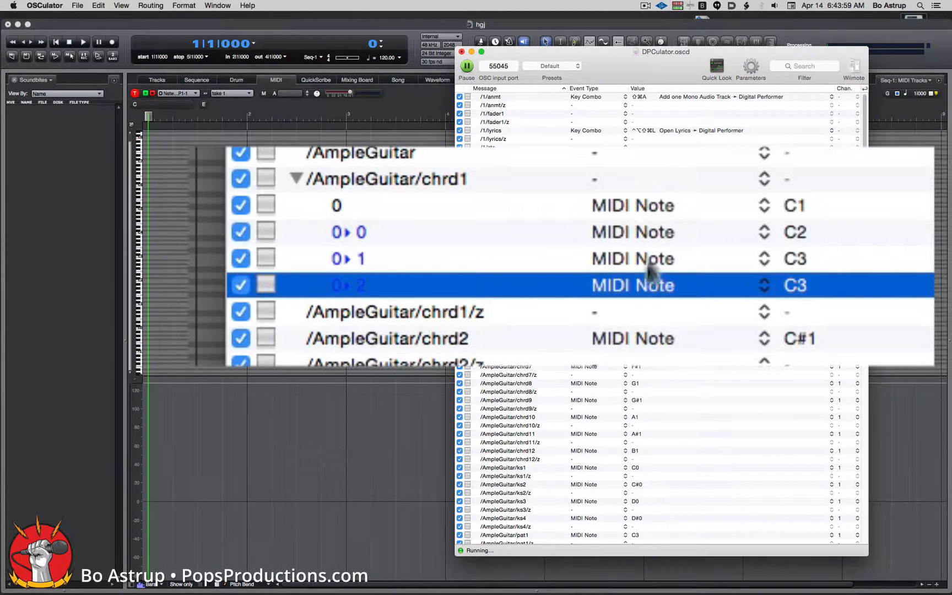
mouse_move(659, 294)
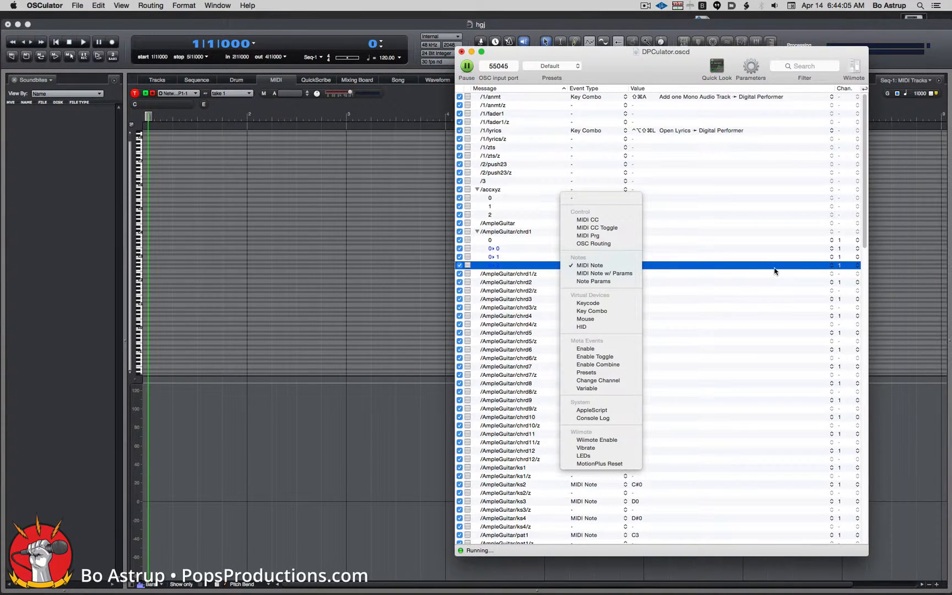
left_click(590, 265)
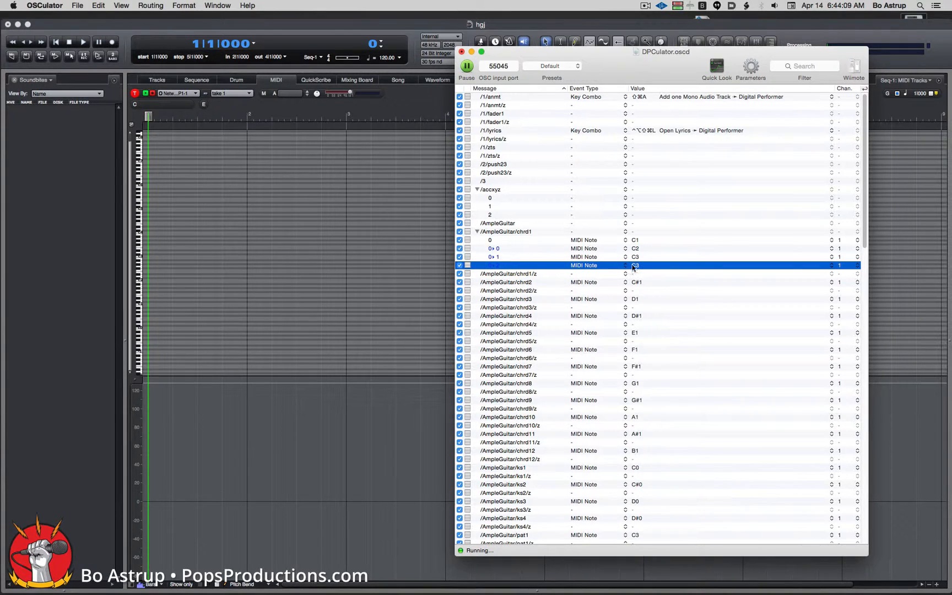
left_click(634, 266)
type("4")
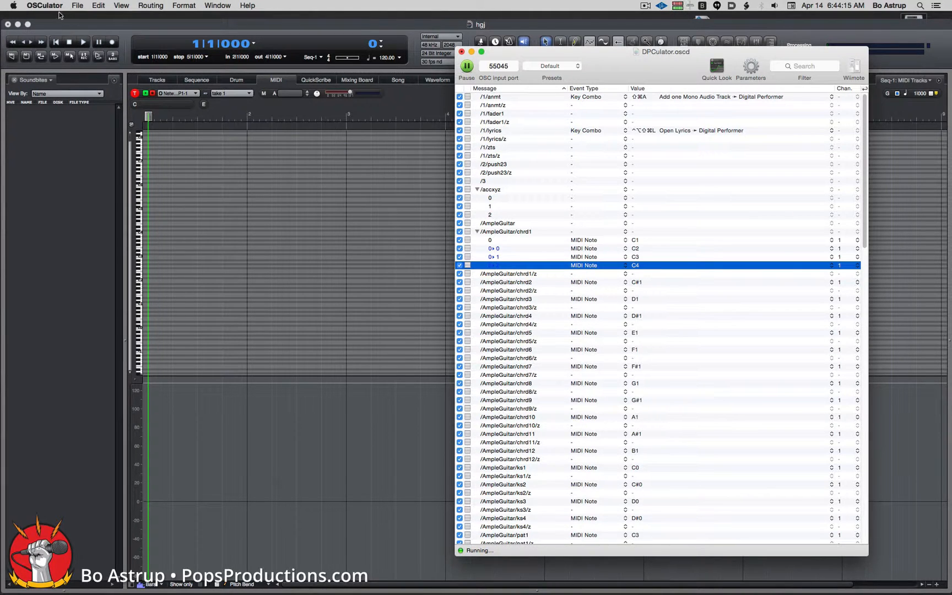
left_click(98, 6)
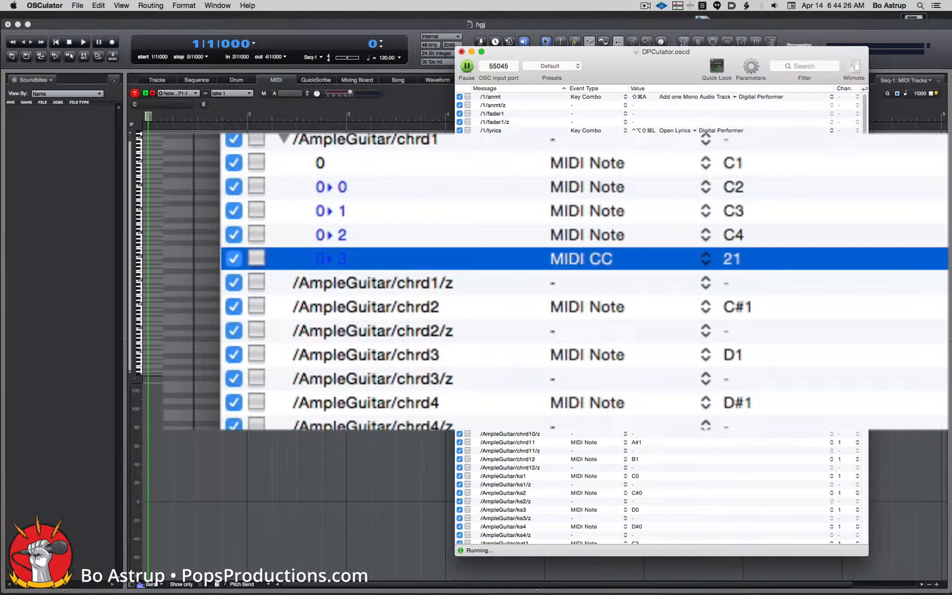
mouse_move(389, 145)
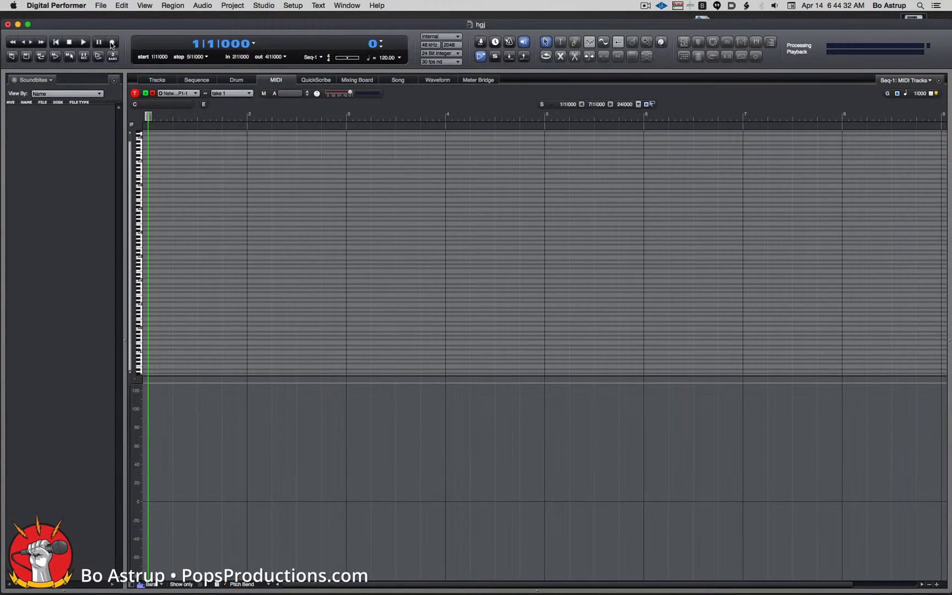
mouse_move(111, 42)
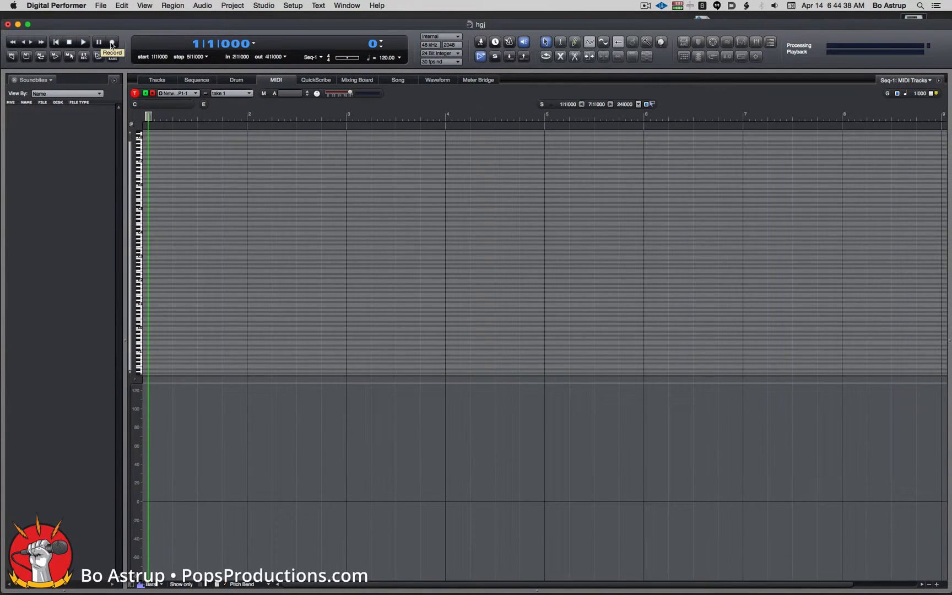
Step: Start Digital Performer's transport recording the incoming chrd1 MIDI into the sequence
left_click(111, 41)
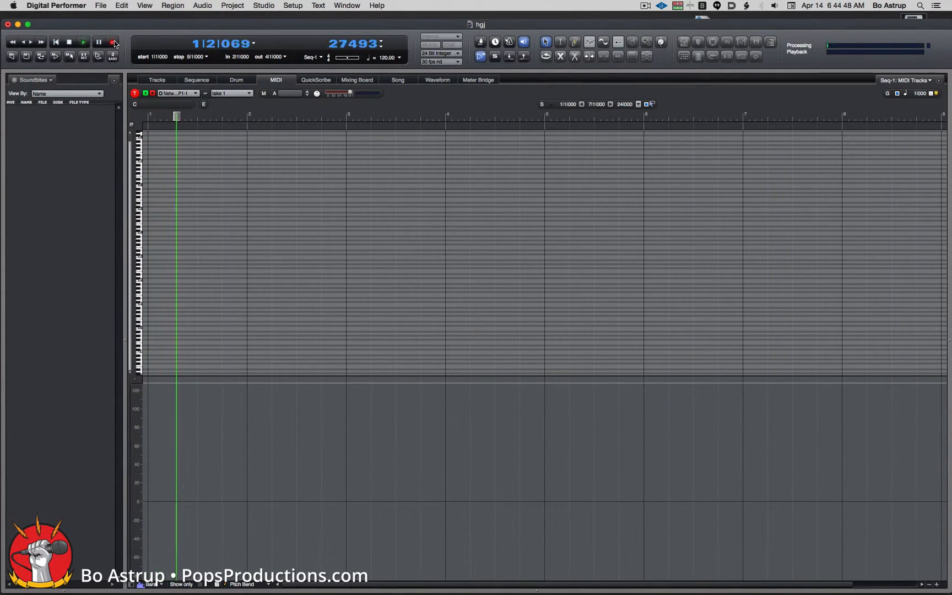